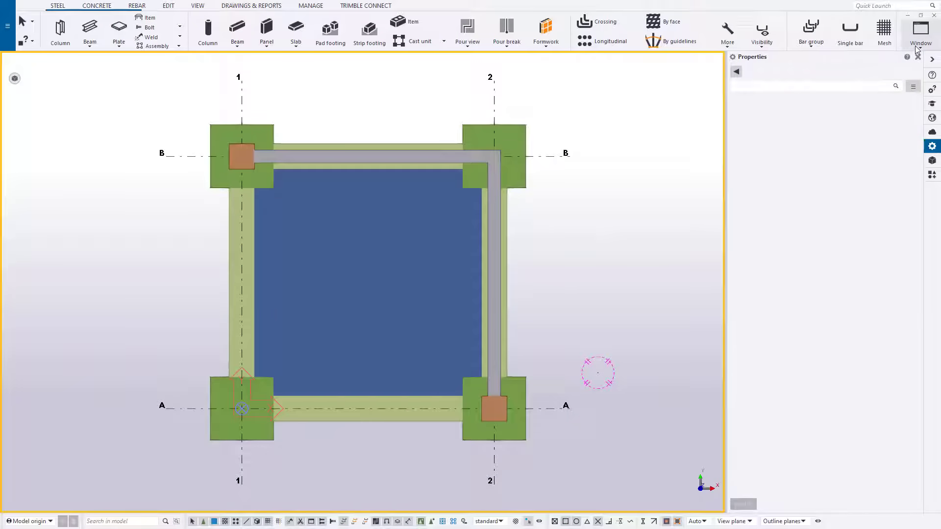
Bring up View 2 - ELEVATION ON GRID A from the Window list beside the plan view
click(920, 33)
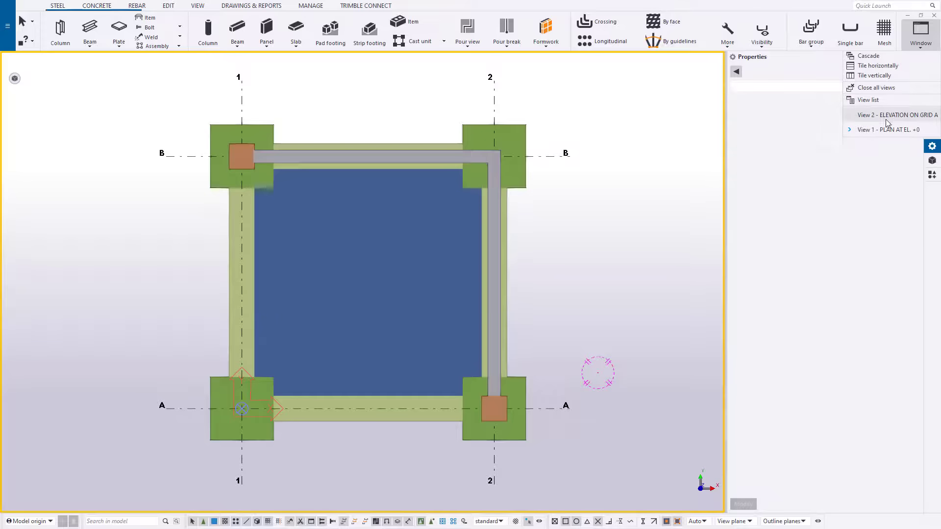
click(895, 115)
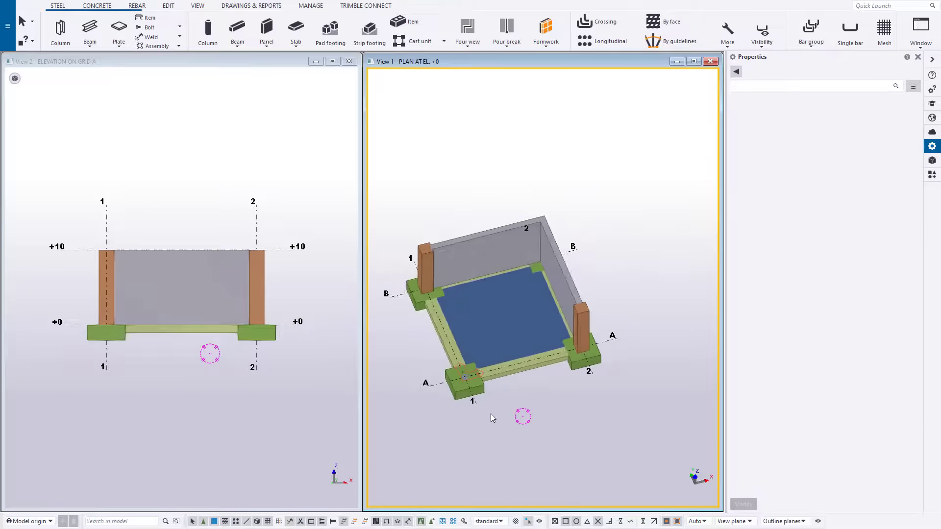
Add gridline 3 and gridline C to the rectangular grid via the Edit tab Grid options
click(471, 30)
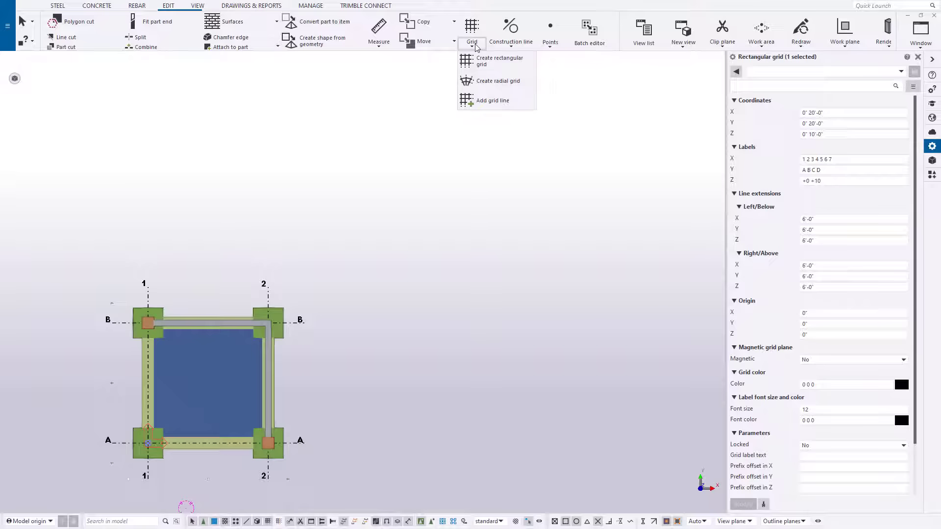
click(498, 81)
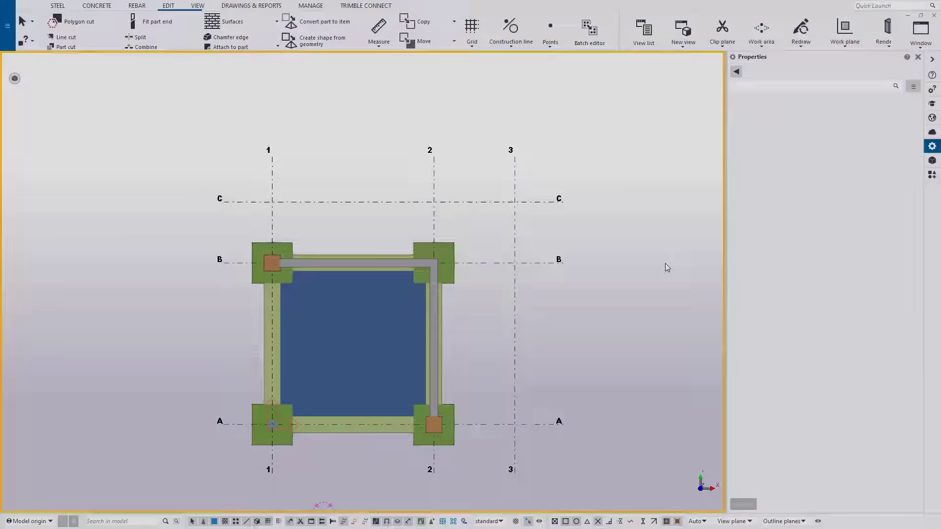
Place pad footings at grid intersections B-1 and B-2
click(96, 6)
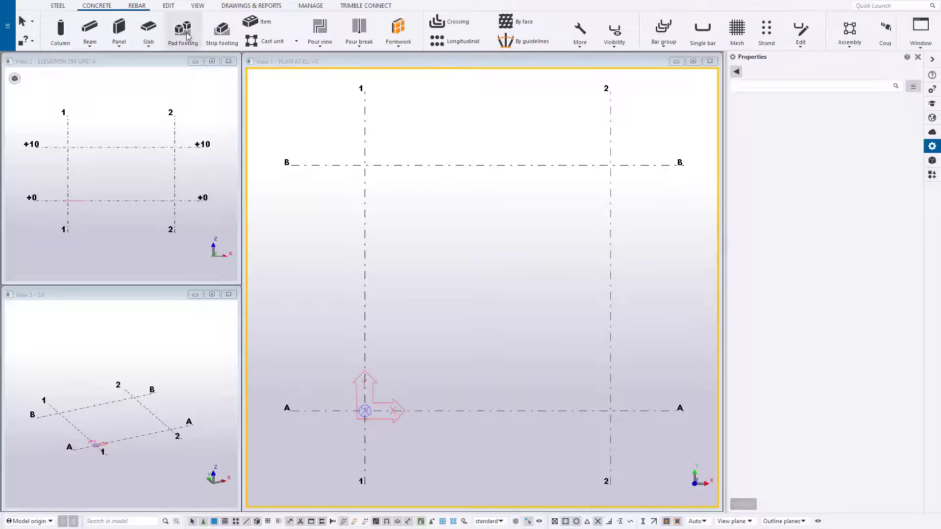
click(362, 164)
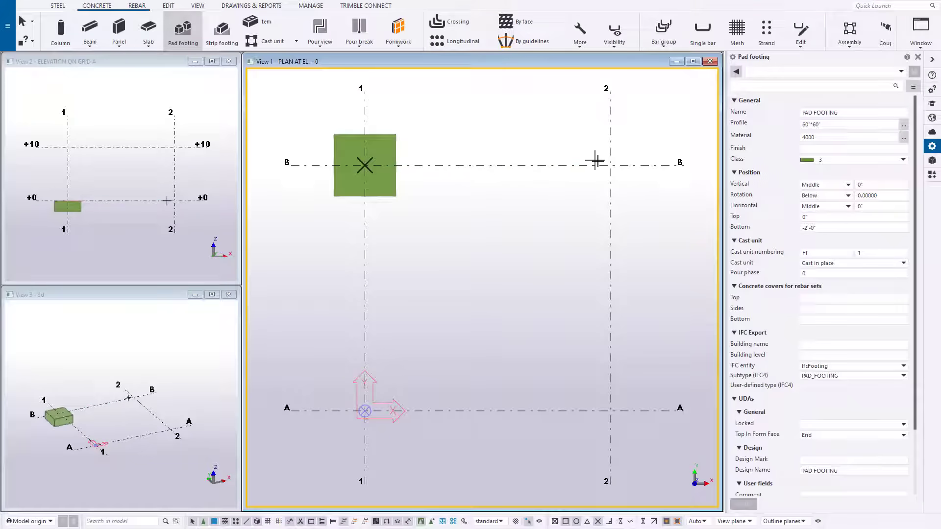
click(222, 30)
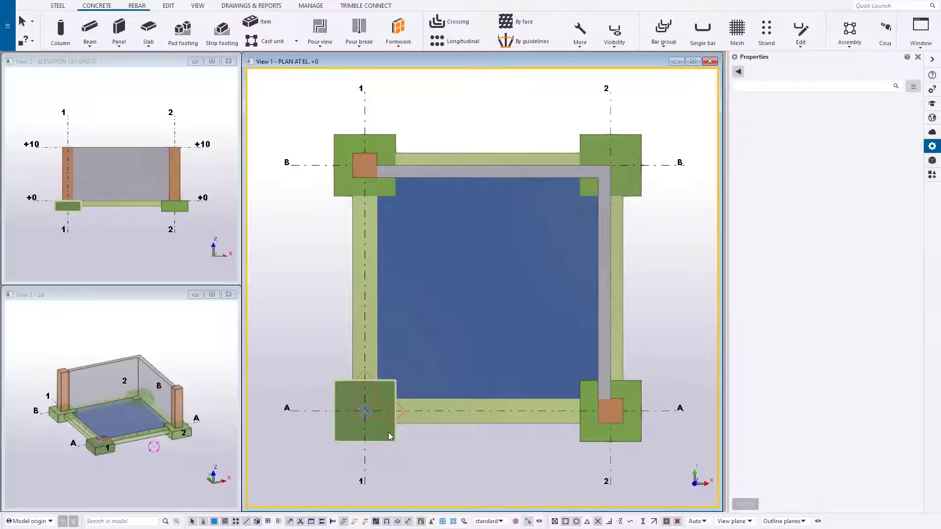
Select the pad footing at A-1 and review its volume and weight in Custom Inquiry
click(365, 411)
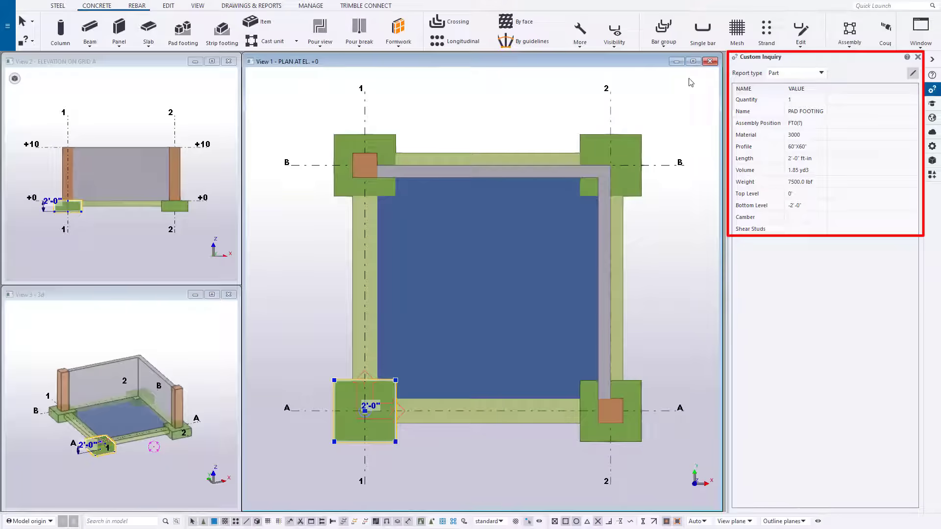
click(693, 61)
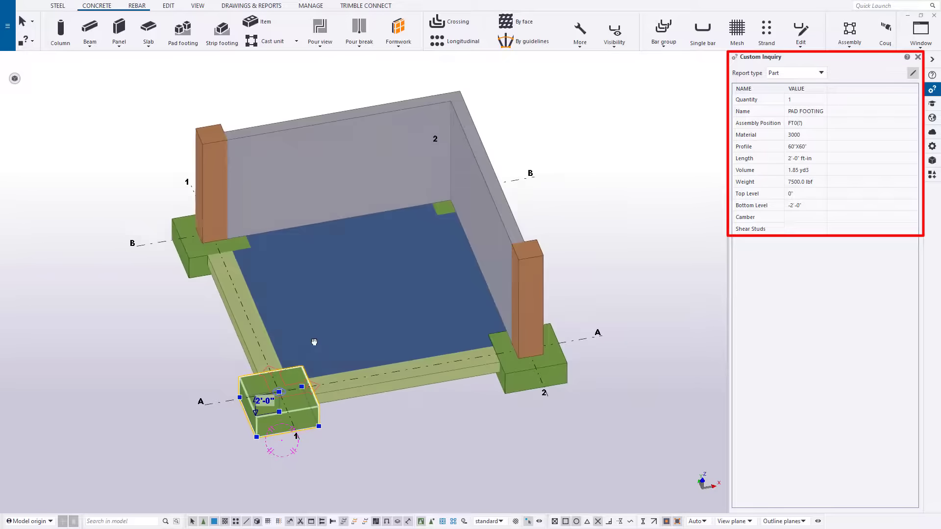
scroll(up, 3)
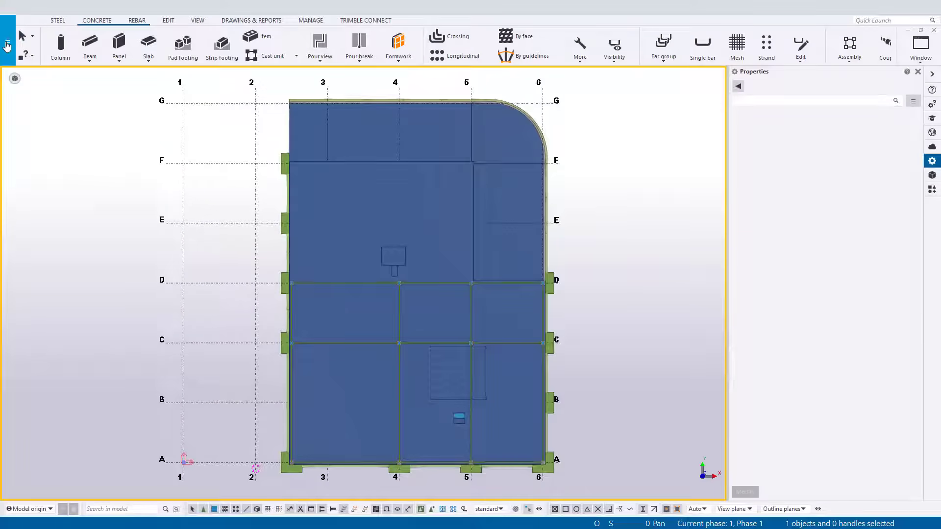
Turn on the reference foundation drawing and place pad footings on the drawn footings at A-2 and along grid B
click(6, 44)
text(refer)
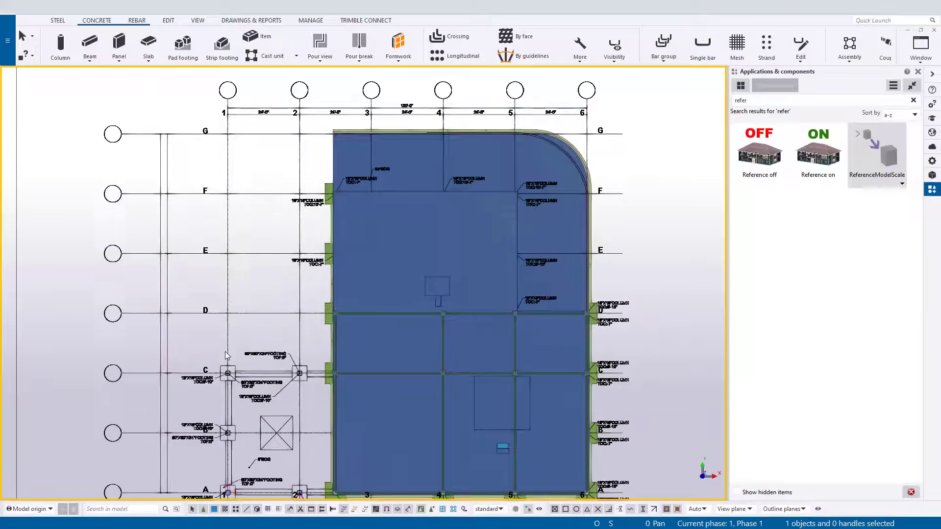
click(183, 45)
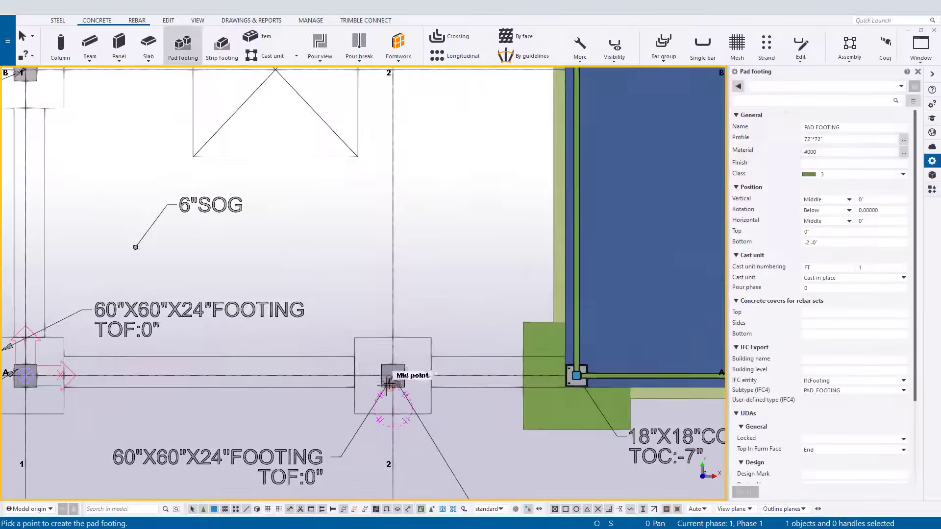
click(389, 379)
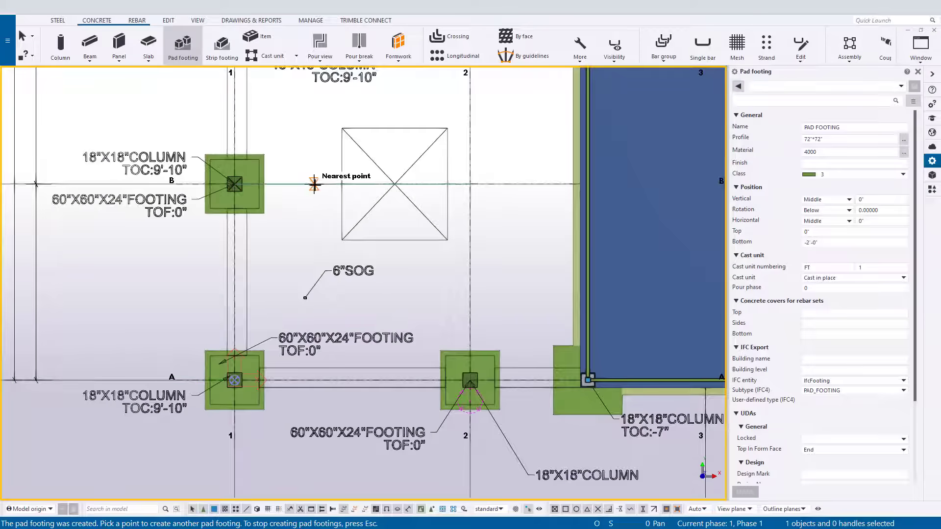
click(148, 46)
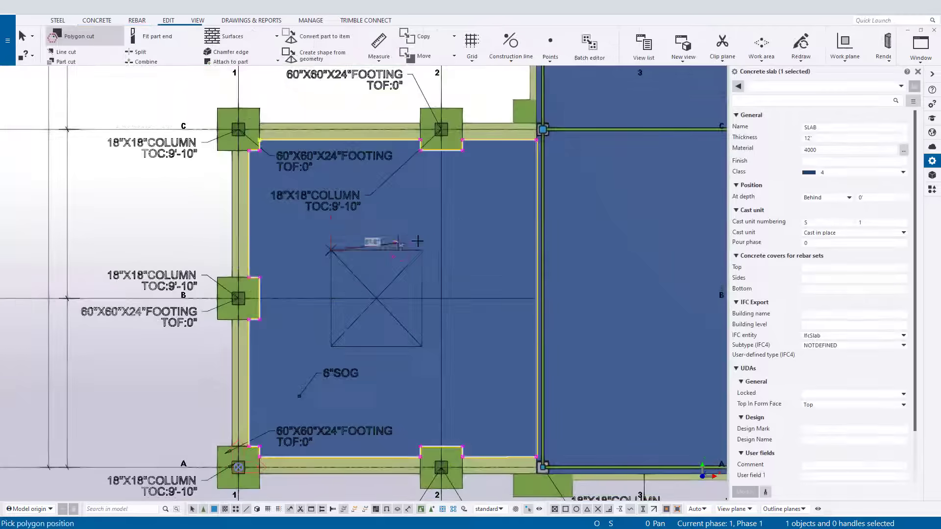
mouse_move(421, 348)
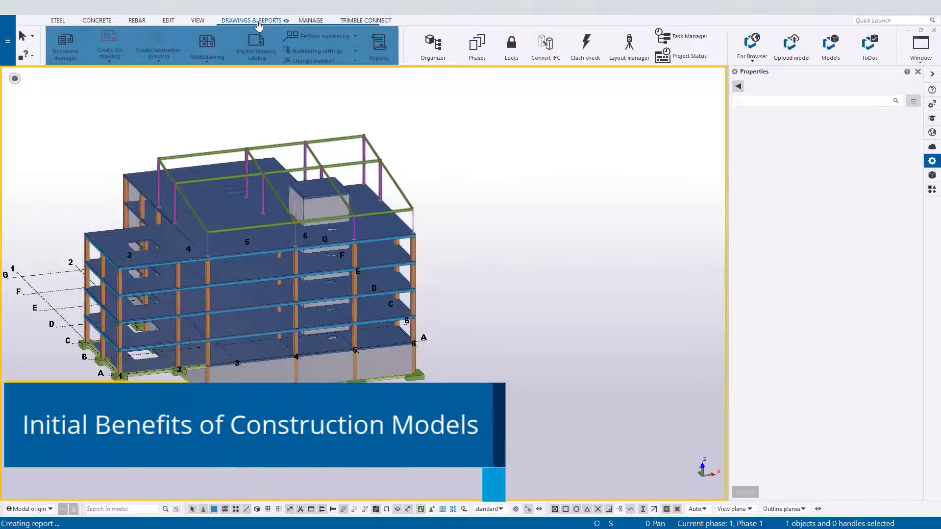
Create the 310 Concrete Parts Takeoff.xls report from all parts in the model
click(379, 45)
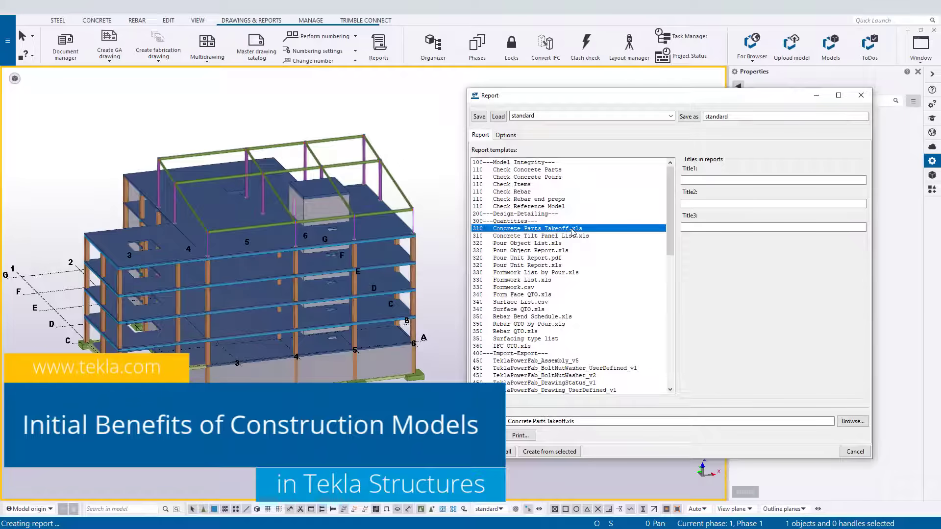
click(490, 450)
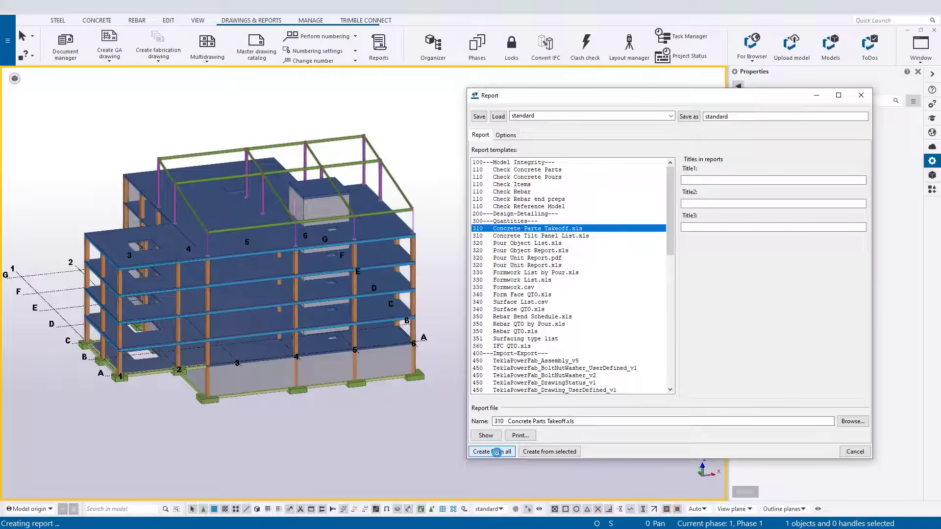
click(491, 451)
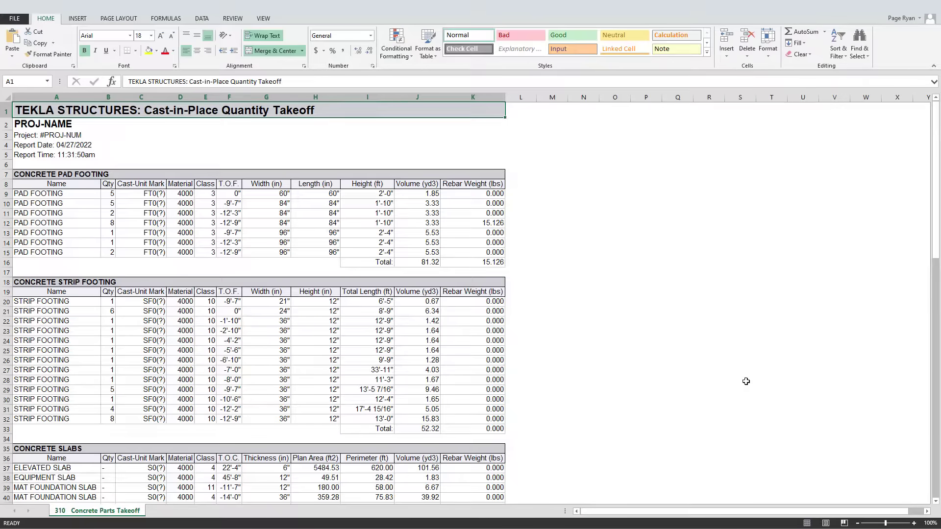
scroll(down, 3)
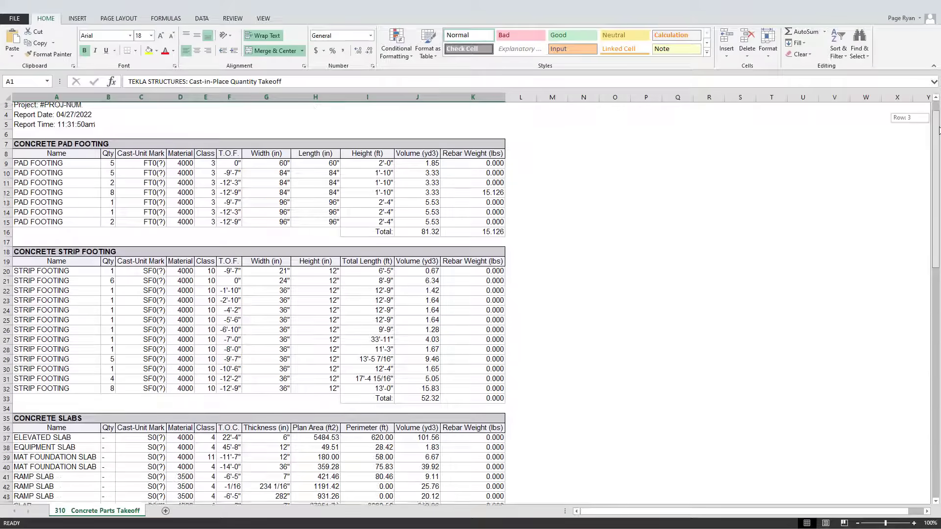
scroll(down, 3)
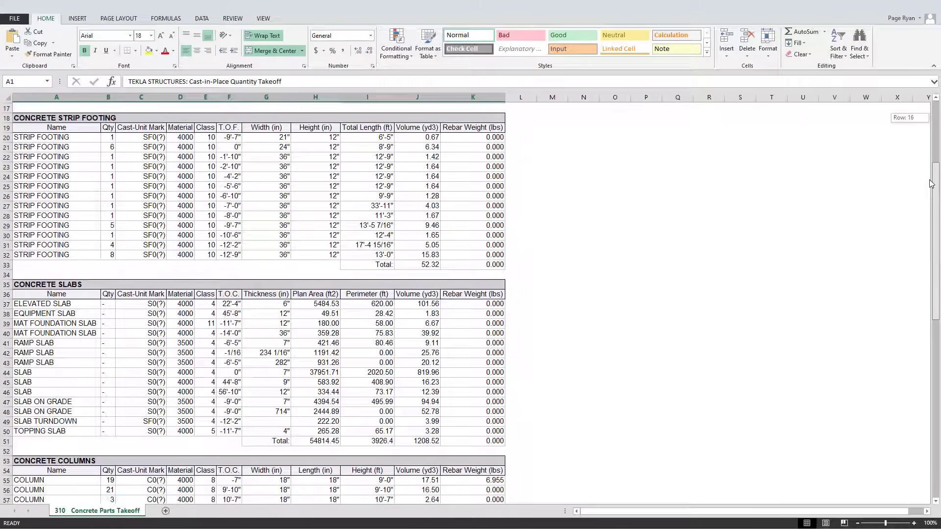
scroll(down, 3)
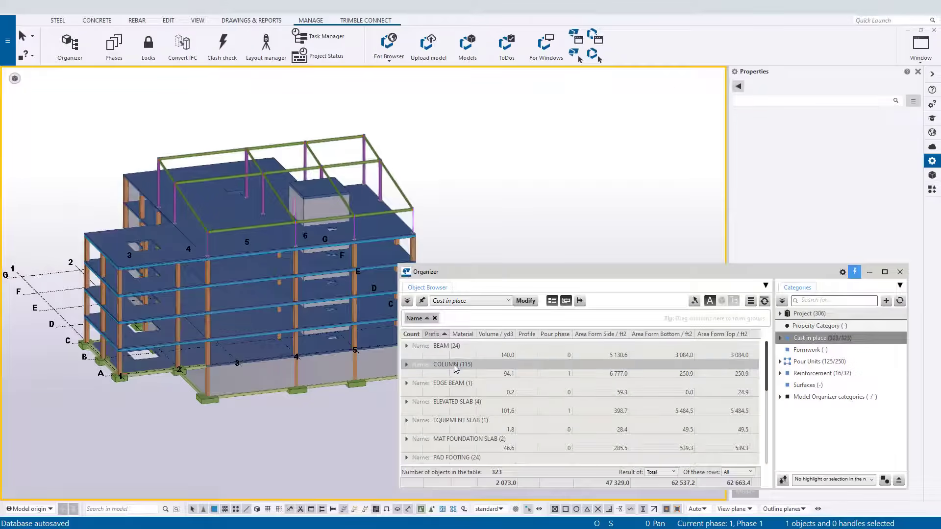
Expand the PAD FOOTING and BEAM groups in the Organizer quantities table
click(447, 364)
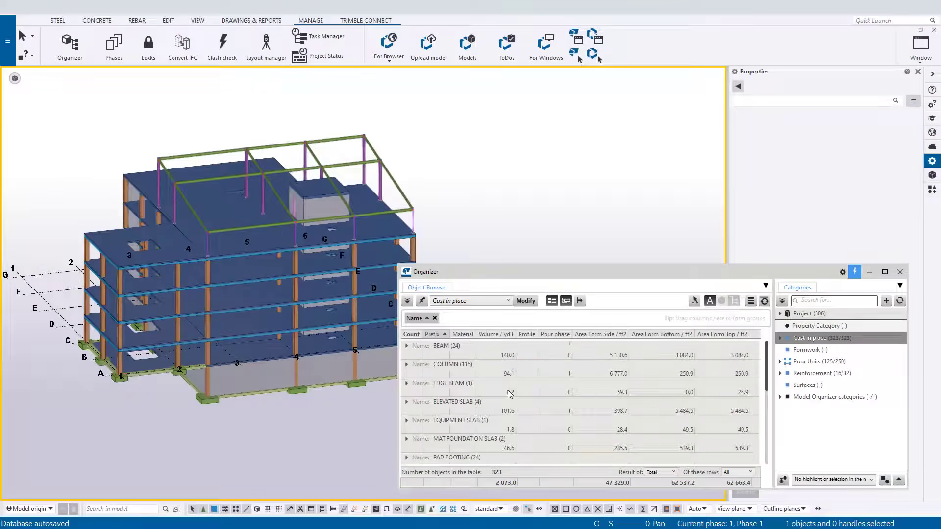
scroll(down, 3)
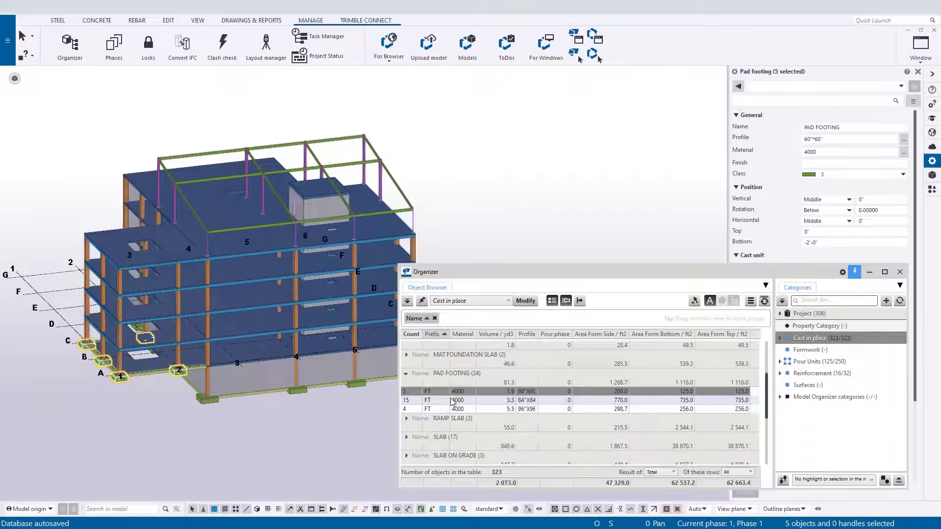
scroll(up, 3)
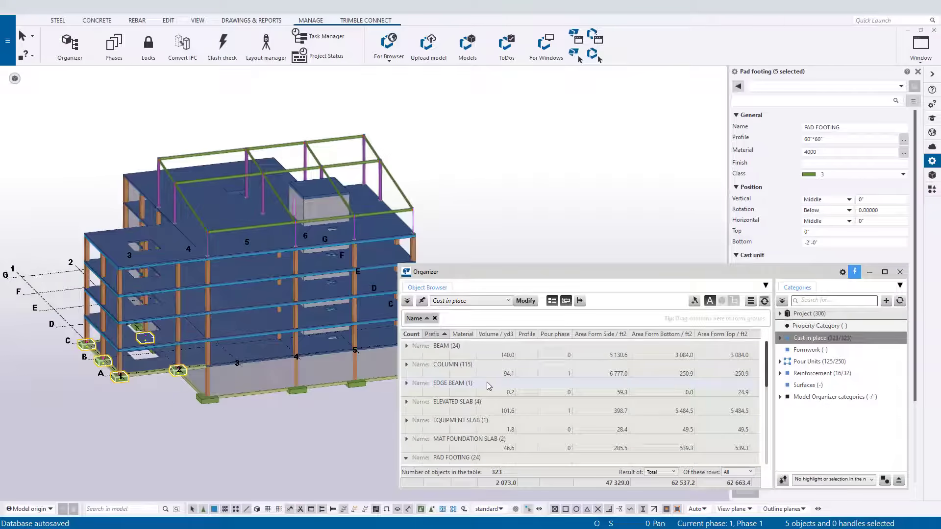
Export the cast-in-place quantities table to Excel
click(406, 346)
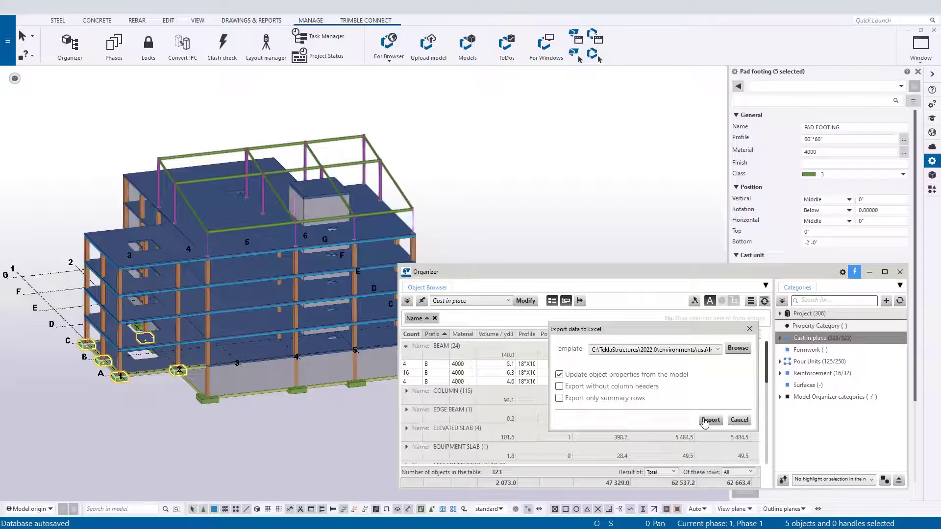
click(710, 419)
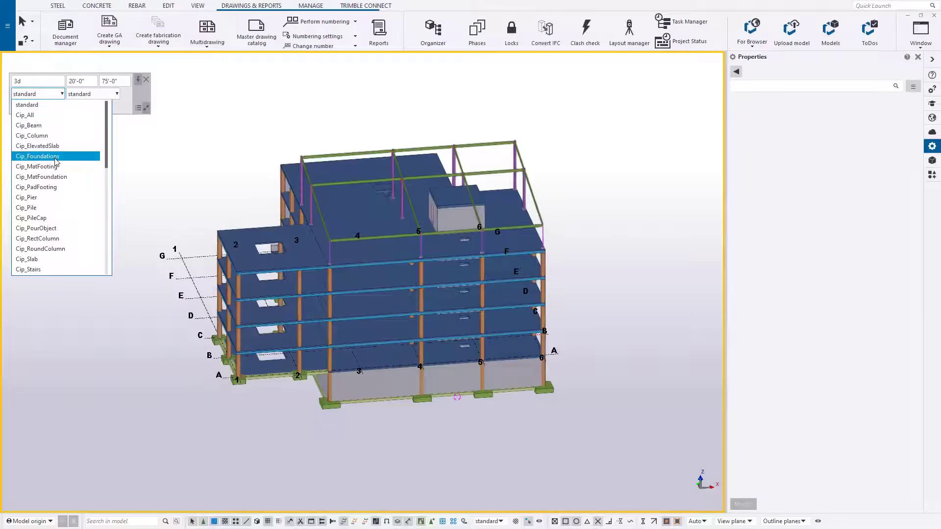
Apply the Cip_Foundations view filter and start a general arrangement drawing of the foundation plan
click(37, 156)
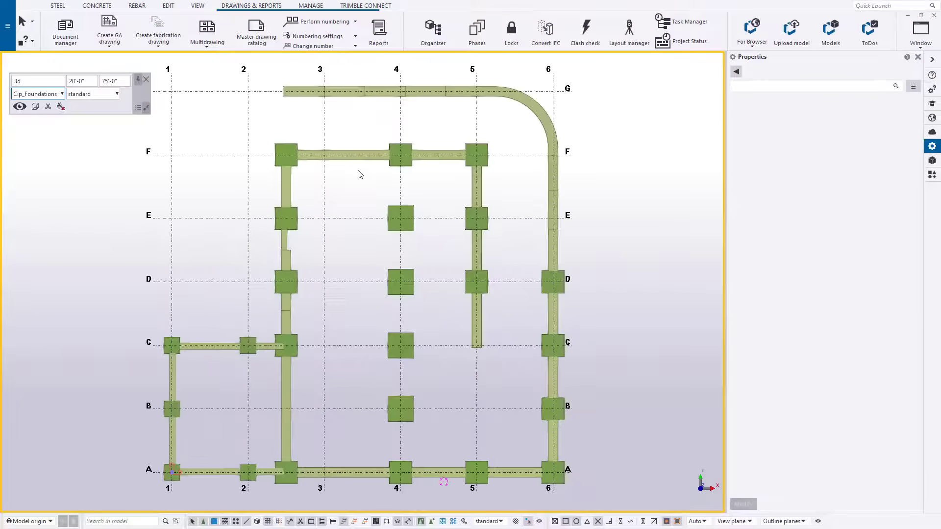
right_click(359, 174)
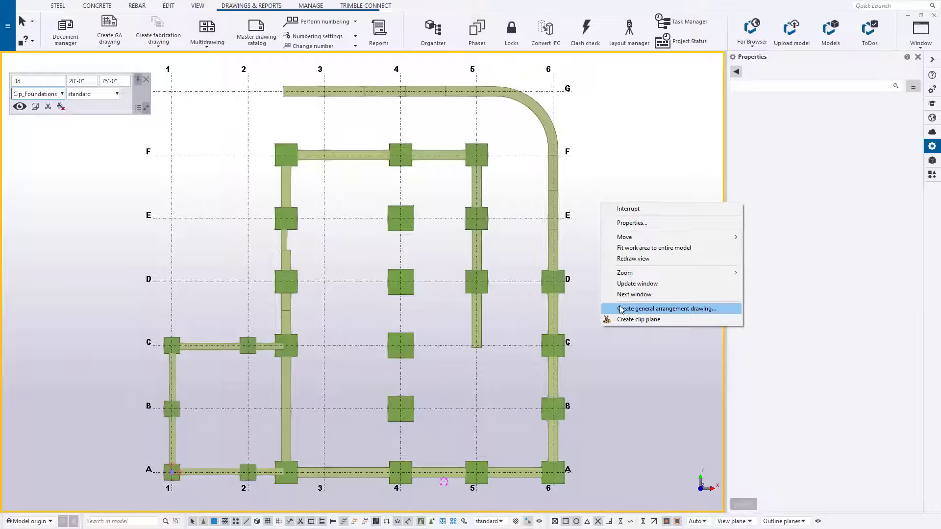
click(664, 309)
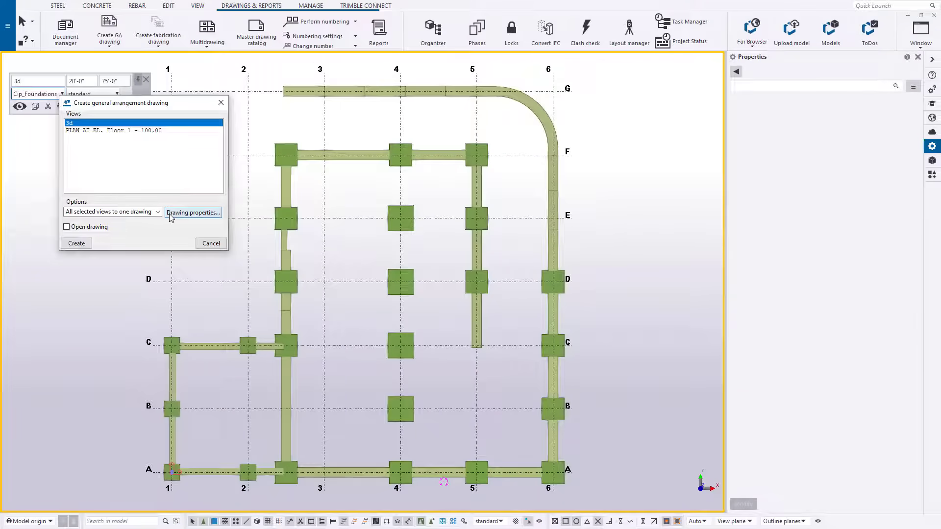
Load the floor plan settings in the new drawing's properties
click(193, 213)
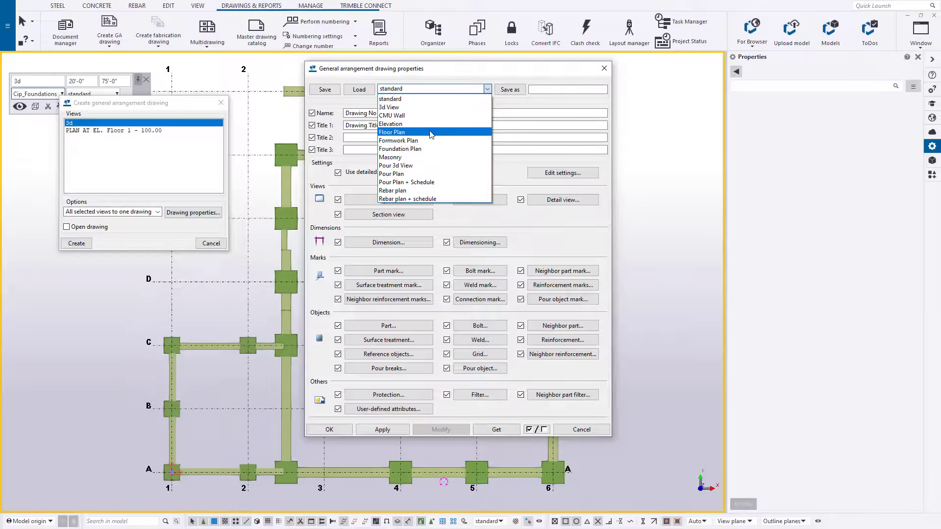
click(400, 149)
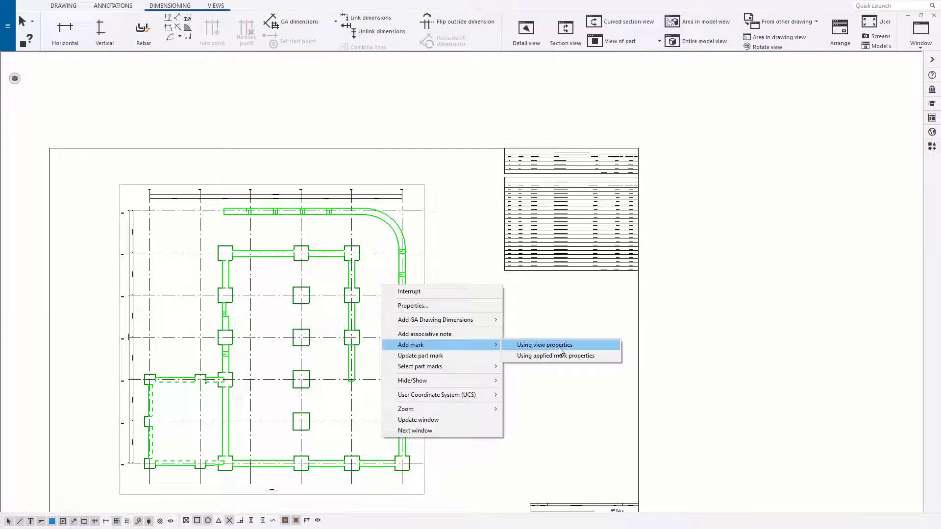
Add part marks to every footing in the plan view using view properties
click(543, 344)
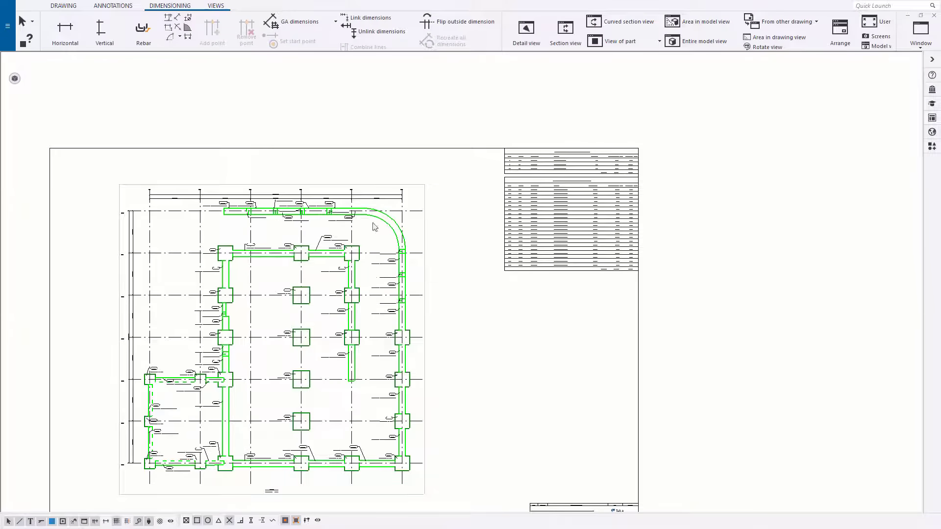
scroll(up, 3)
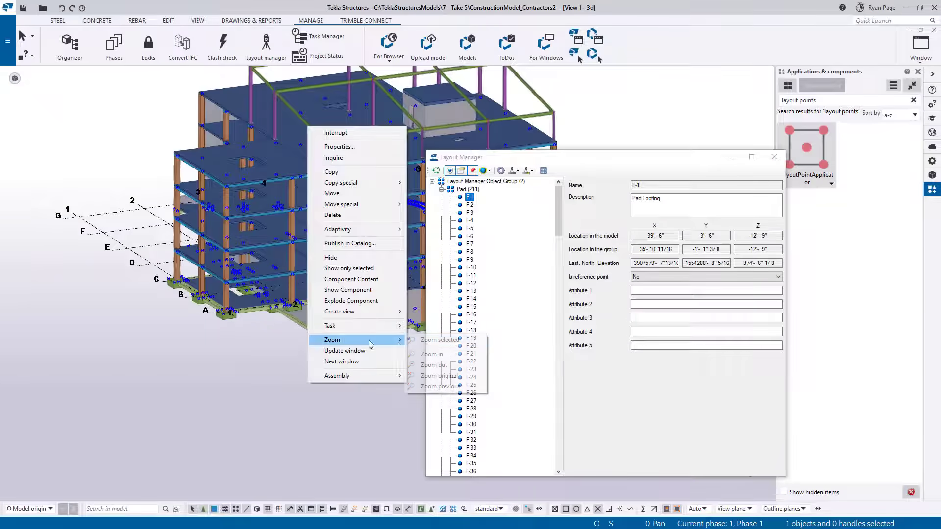
Select the Pad and Strip Footing layout point groups and bring up the Export Field Link file dialog
click(440, 340)
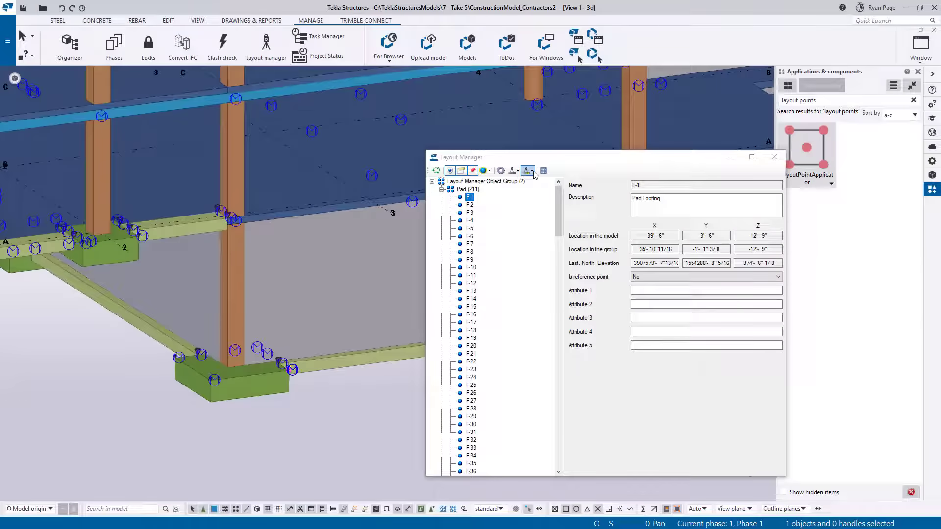
click(467, 189)
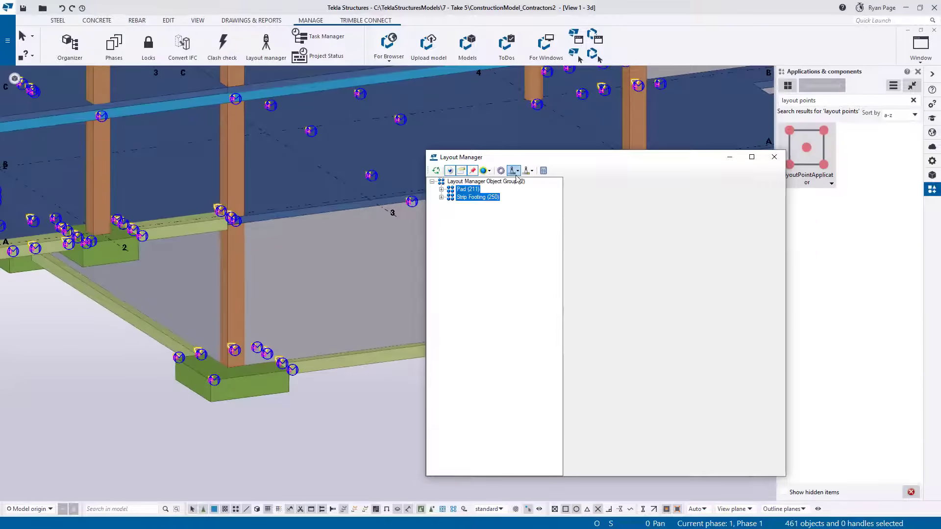
click(513, 171)
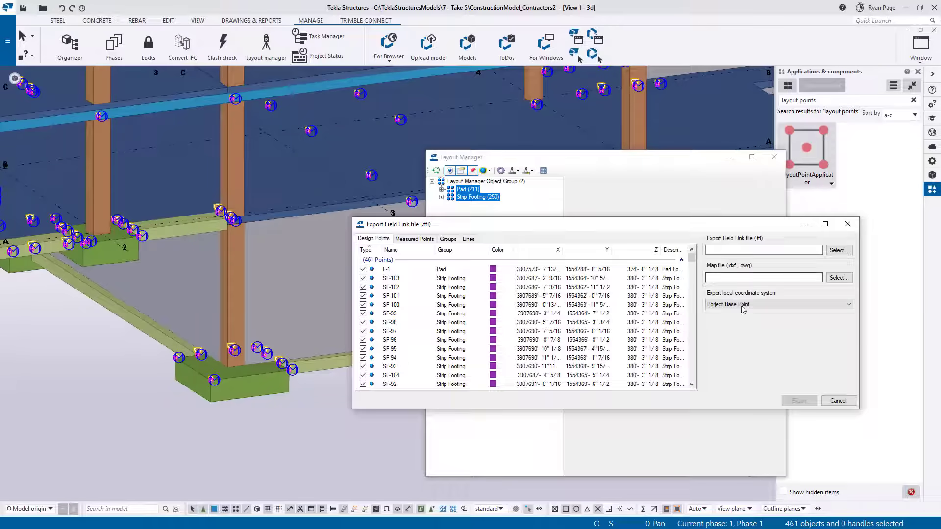
mouse_move(838, 259)
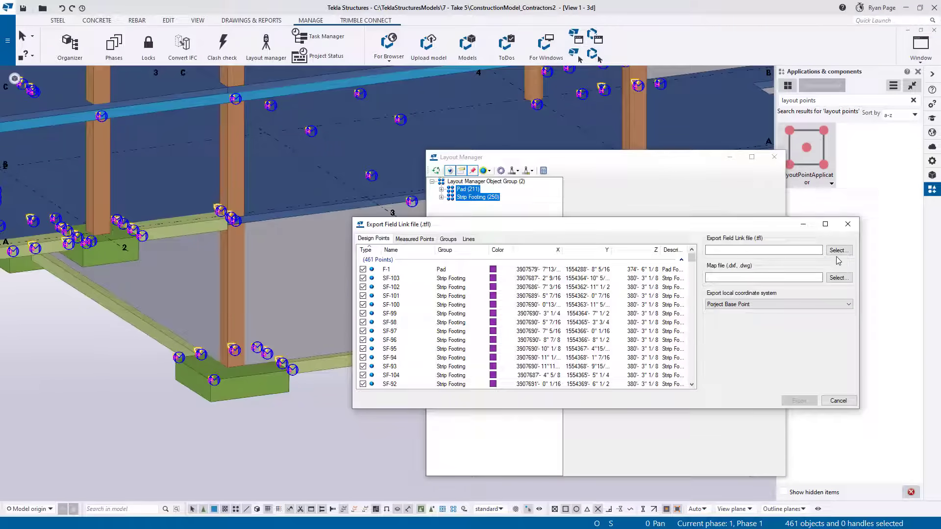